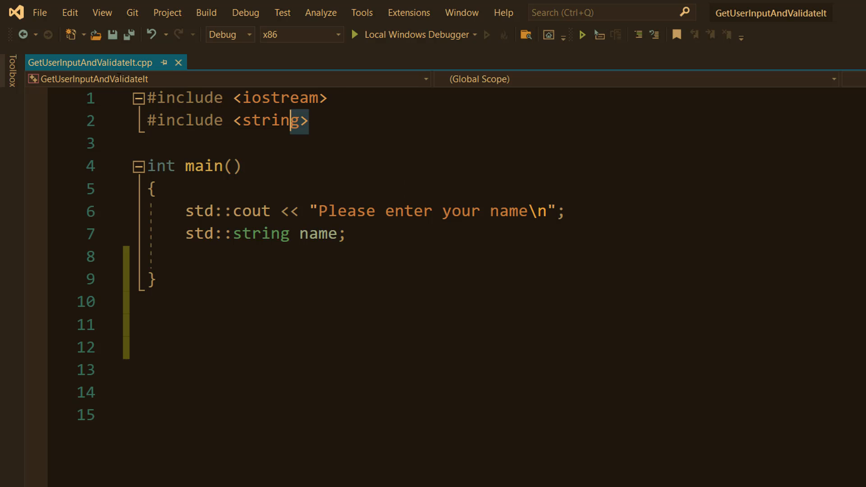
Step: Add std::getline(std::cin, name); below std::string name; in main
drag(292, 120, 143, 98)
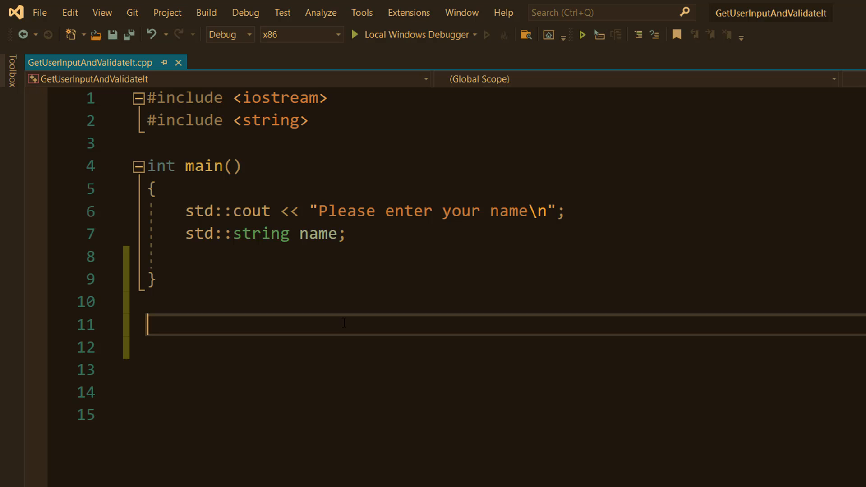
text(std::getline(std::cin, name);)
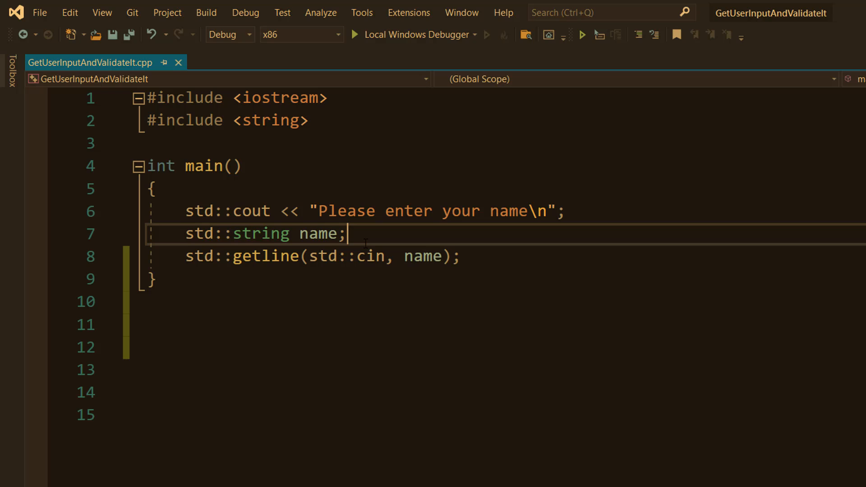
mouse_move(332, 256)
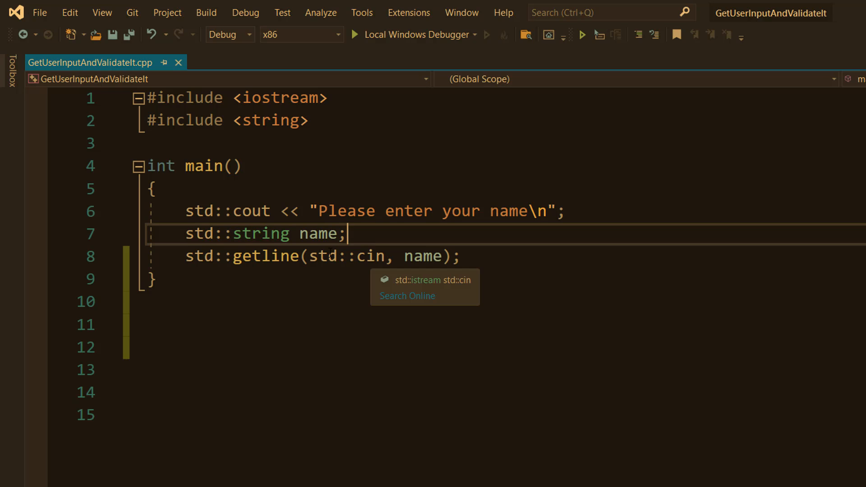
double_click(348, 256)
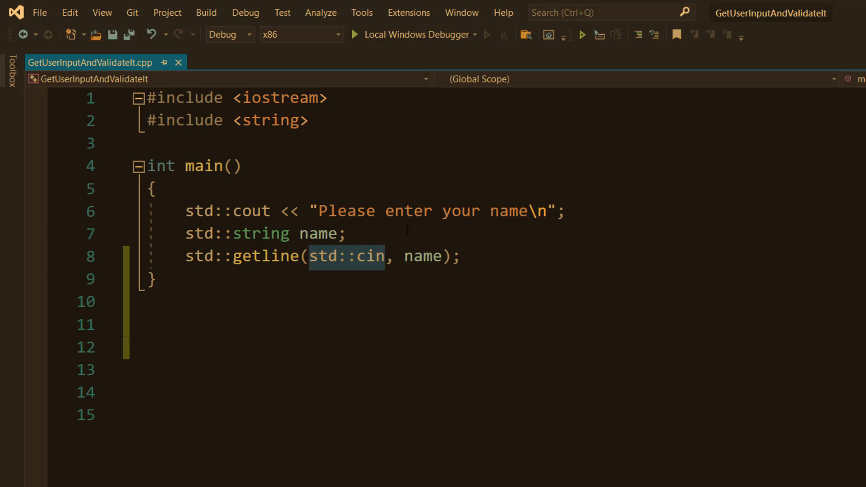
click(440, 233)
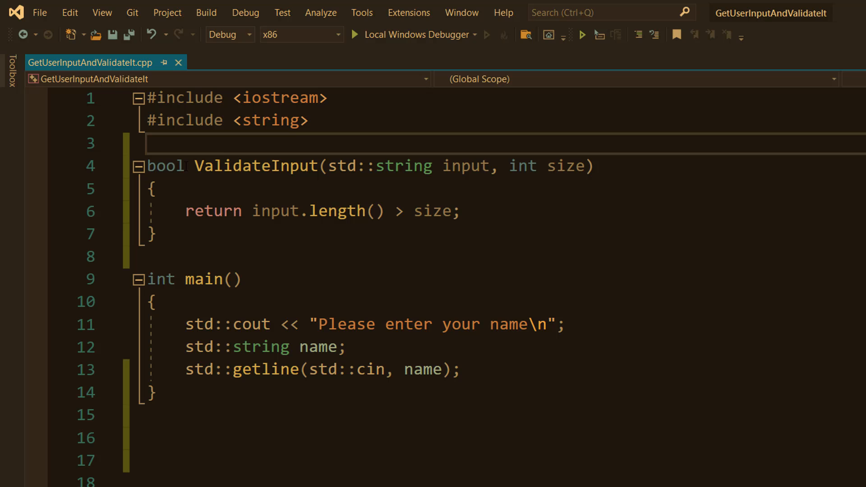
Step: Write bool ValidateInput(std::string input, int size) returning input.length() > size above main
double_click(165, 165)
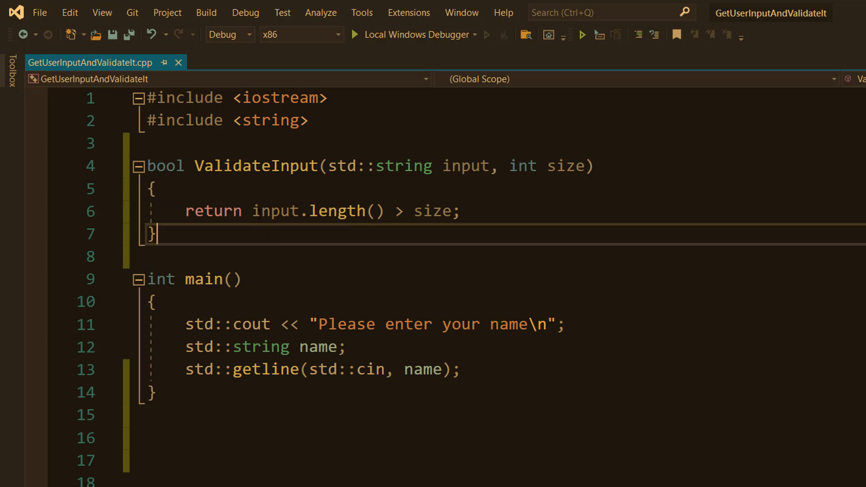
click(159, 189)
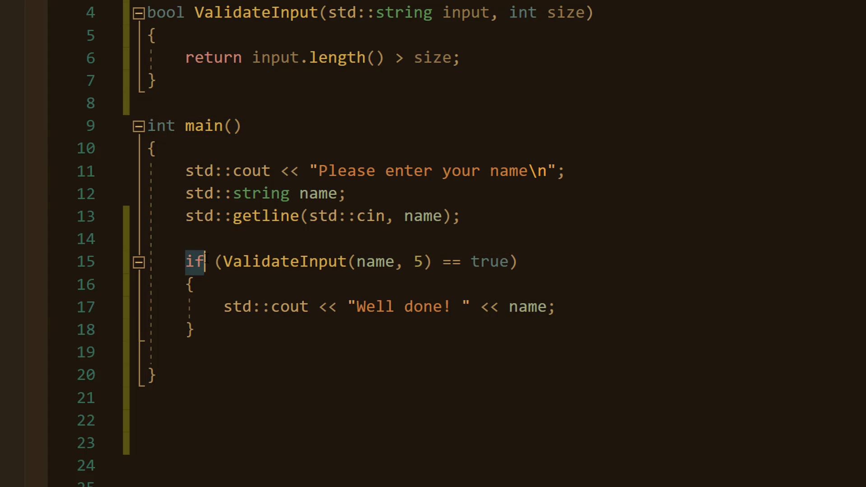
Step: Add if (ValidateInput(name, 5) == true) printing "Well done! " followed by name
drag(224, 261, 509, 261)
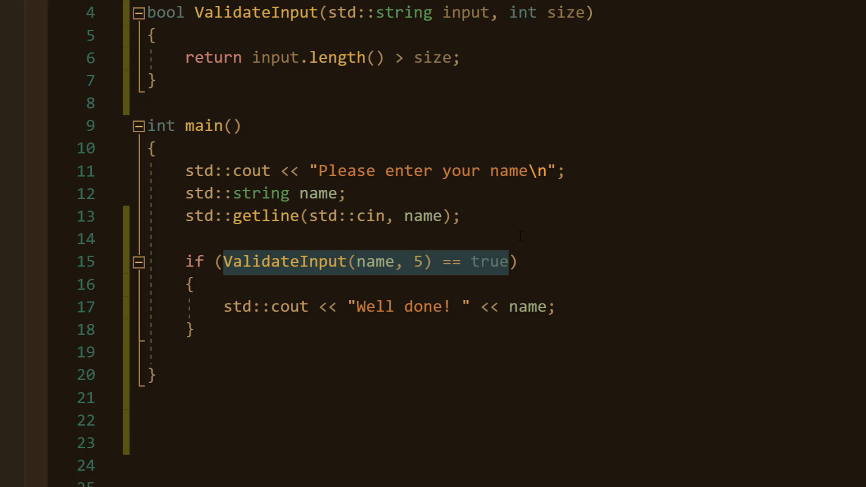
click(508, 262)
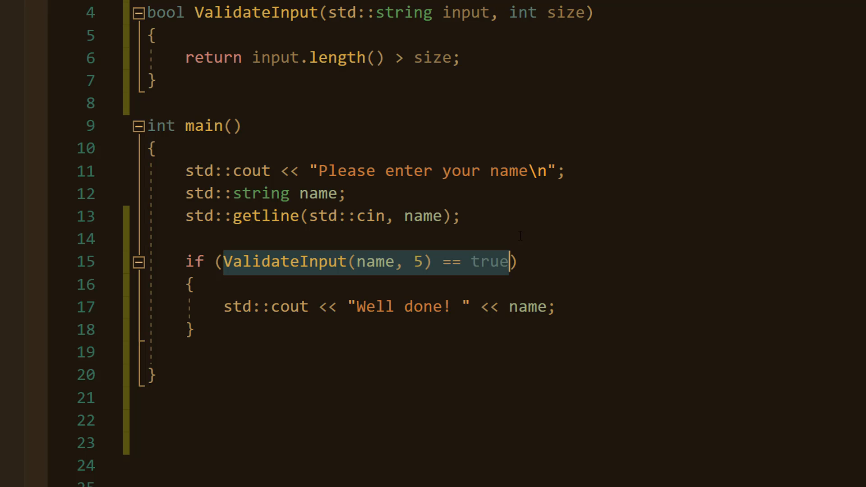
click(188, 239)
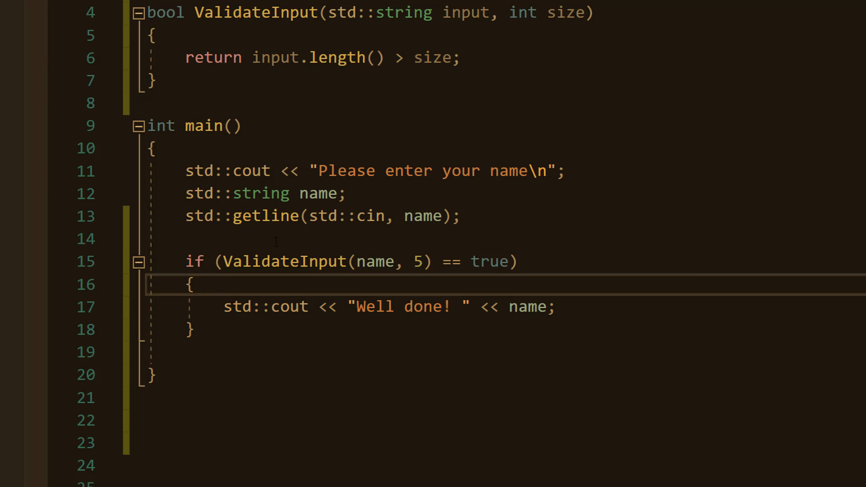
double_click(284, 261)
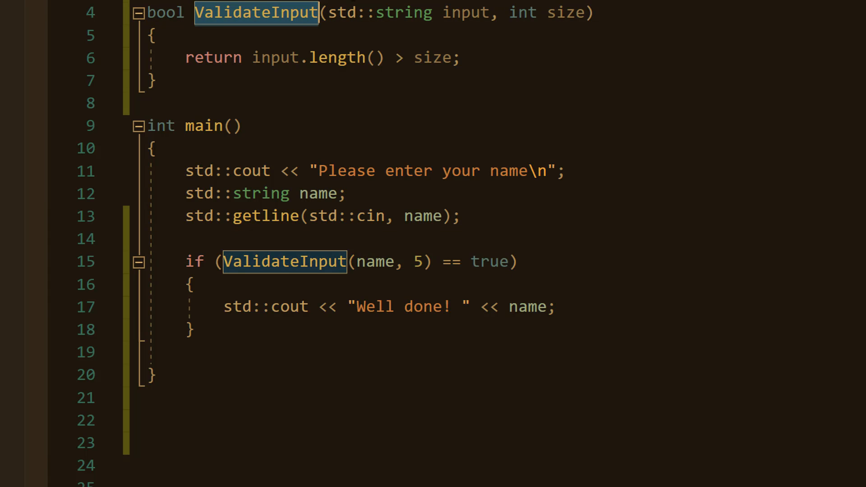
mouse_move(376, 261)
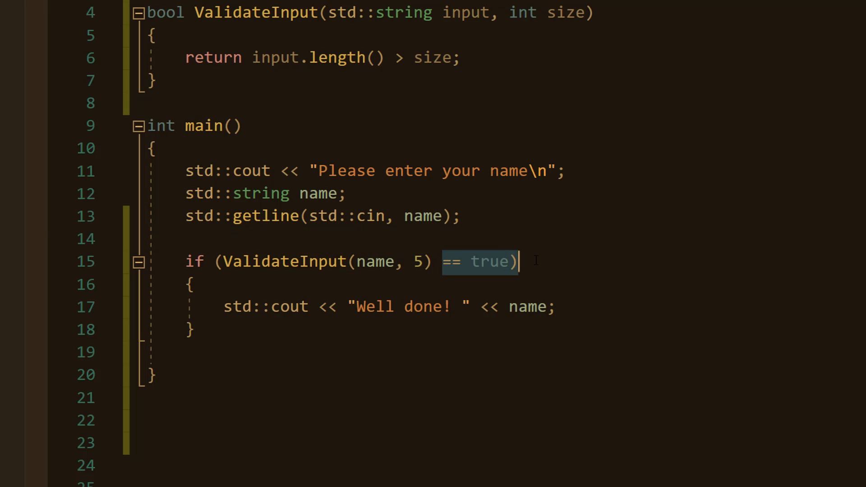
mouse_move(488, 261)
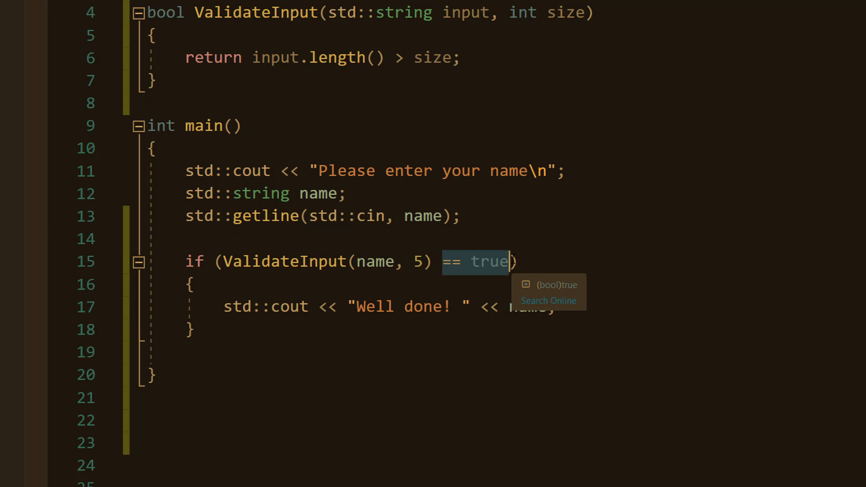
key(Delete)
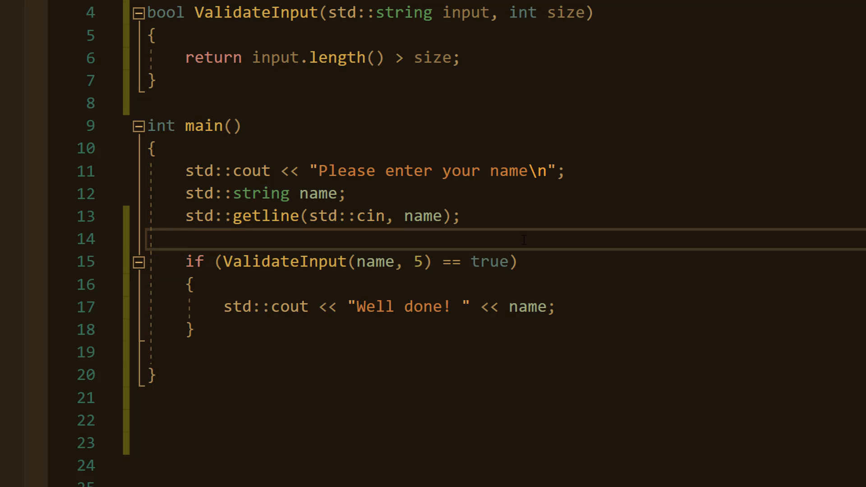
double_click(265, 307)
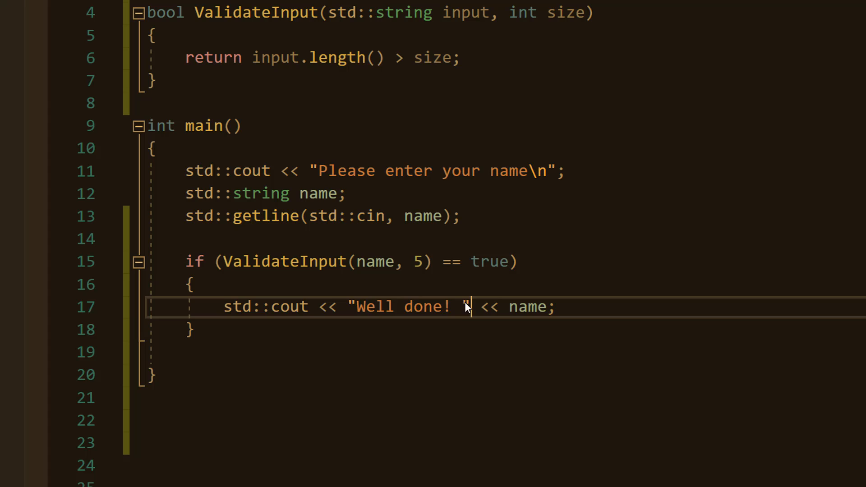
double_click(527, 307)
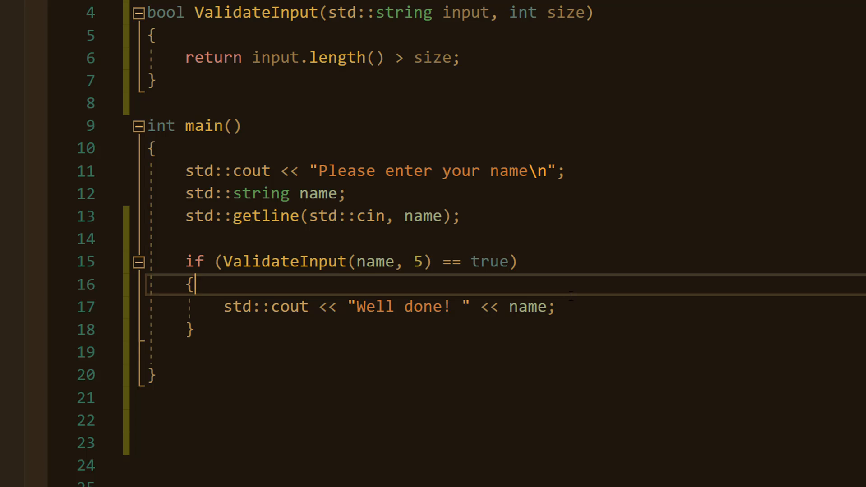
mouse_move(570, 297)
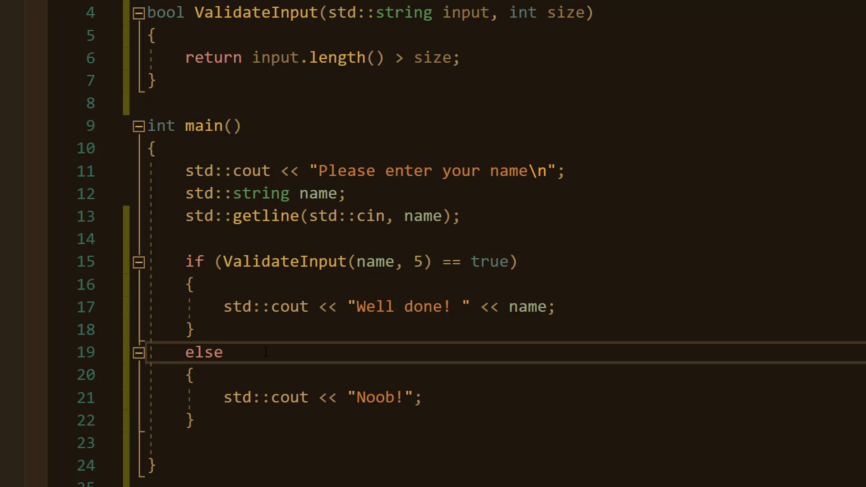
Step: Append else { std::cout << "Noob!"; } after the if block
double_click(204, 352)
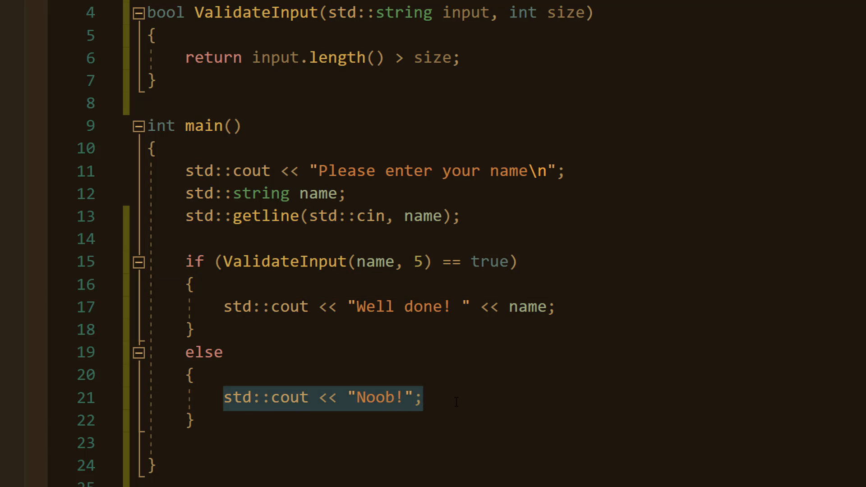
click(421, 352)
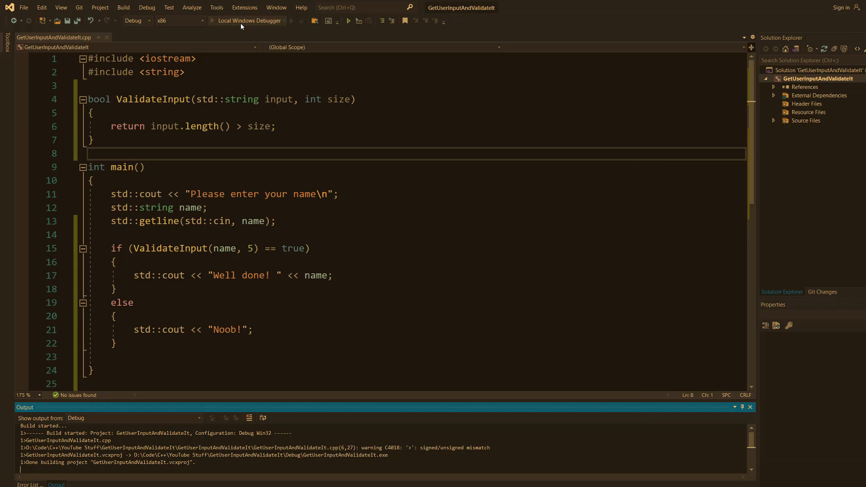
Step: Run the program with Local Windows Debugger, enter Max, then close the console
click(247, 21)
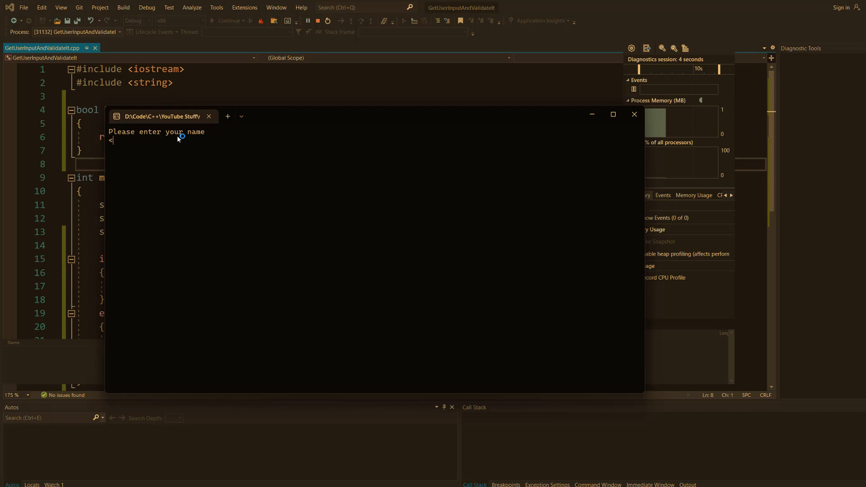
text(Max)
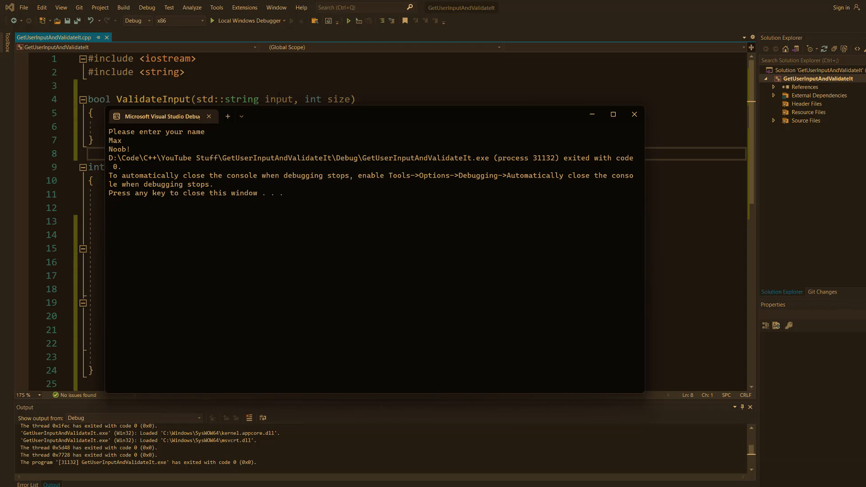
mouse_move(634, 114)
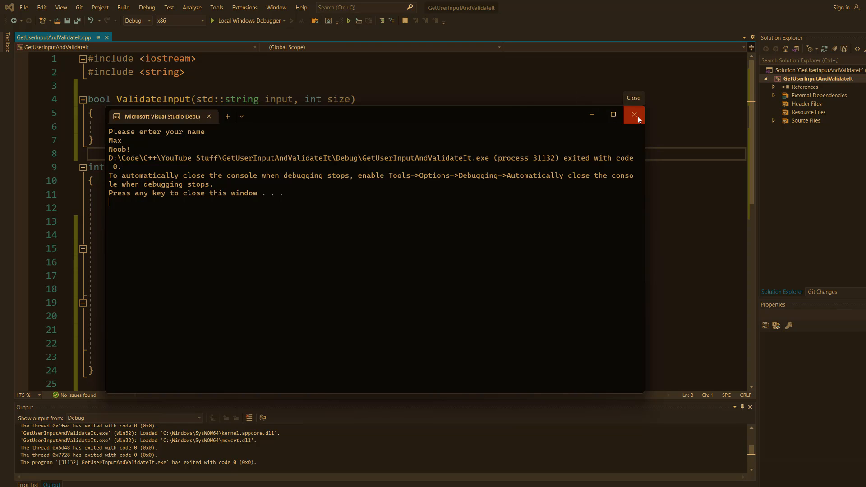
click(633, 114)
text(MaxODidily)
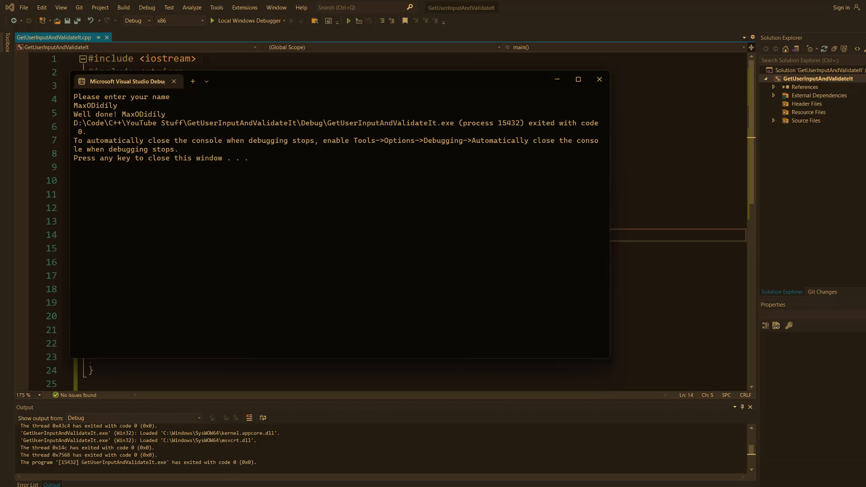
mouse_move(521, 94)
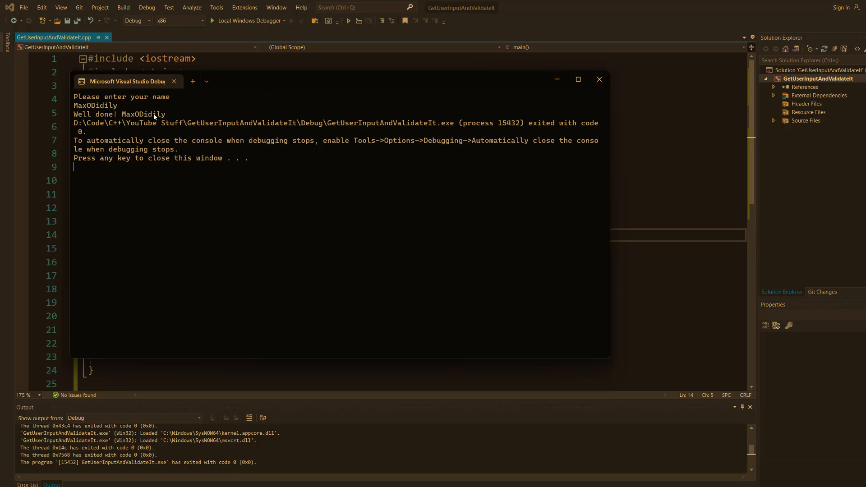
mouse_move(598, 79)
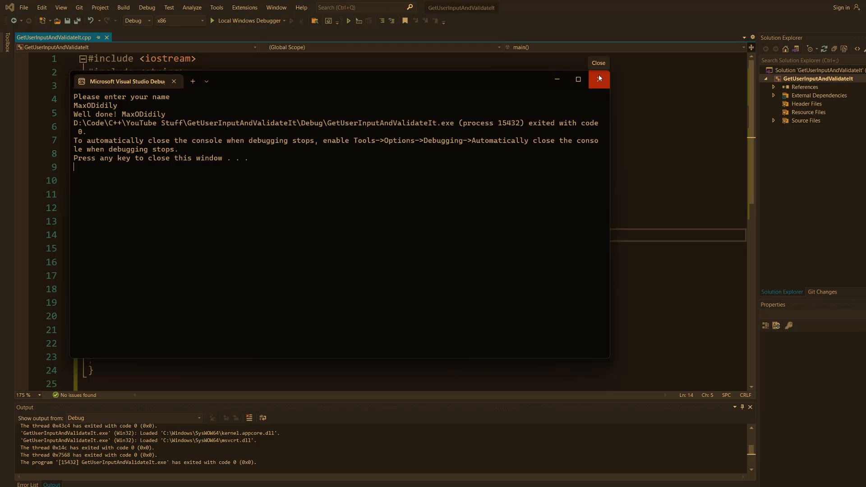
Step: Close the console after the MaxODidily run printed "Well done! MaxODidily"
click(599, 78)
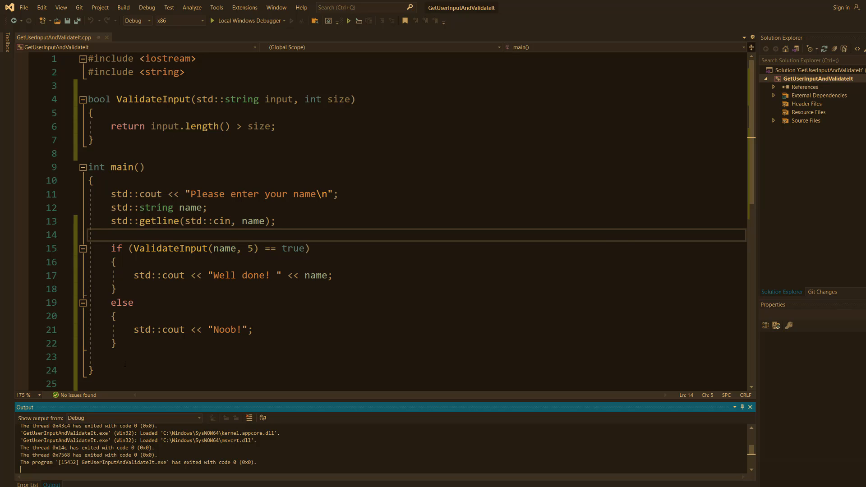
mouse_move(83, 224)
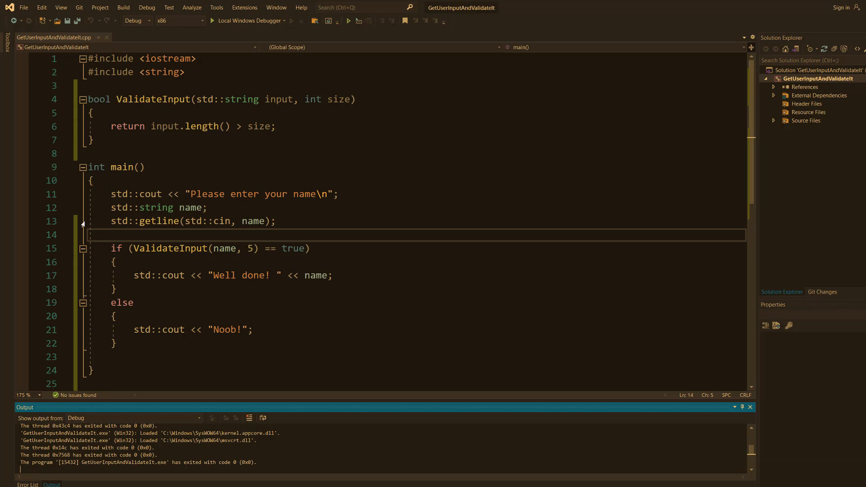